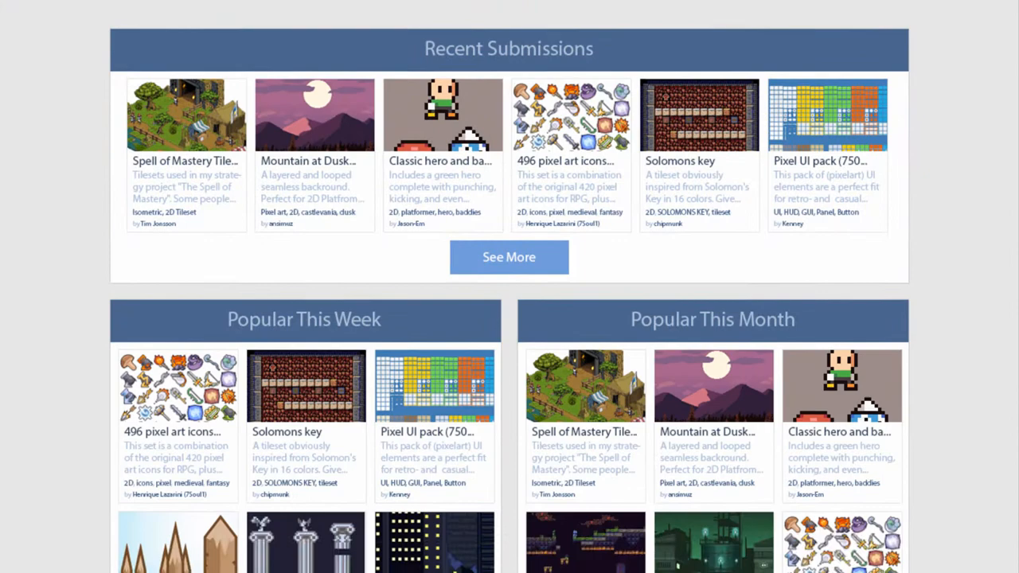
Scroll the mockup down to the area below the featured UI Pixel Pack banner.
scroll("down", 3)
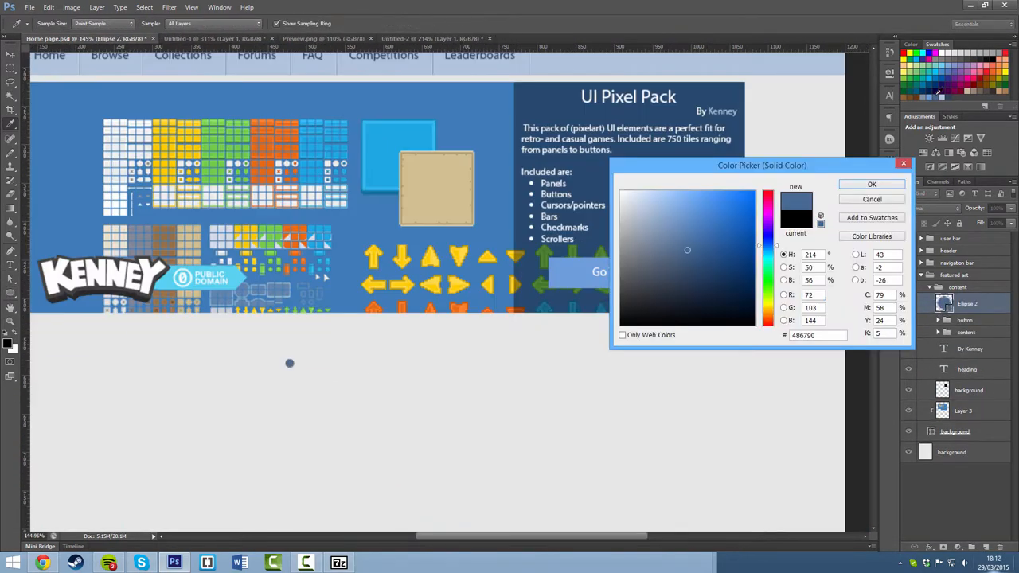
Confirm #486790 as the slider dot's fill colour in the Color Picker.
left_click(871, 184)
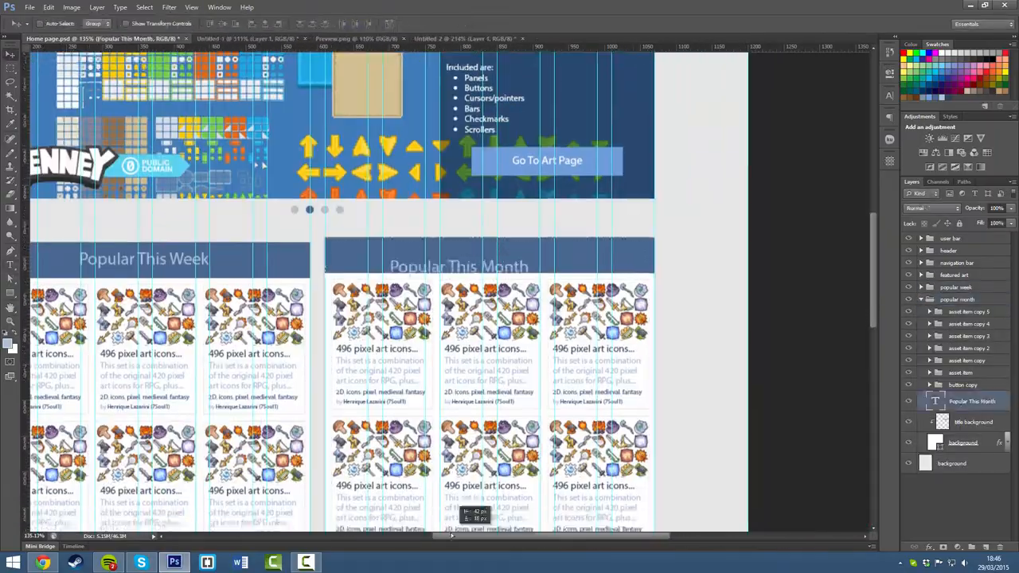
Browse the Solomons Key and City Pixel Tileset pages and copy the captured tileset preview.
left_click(43, 563)
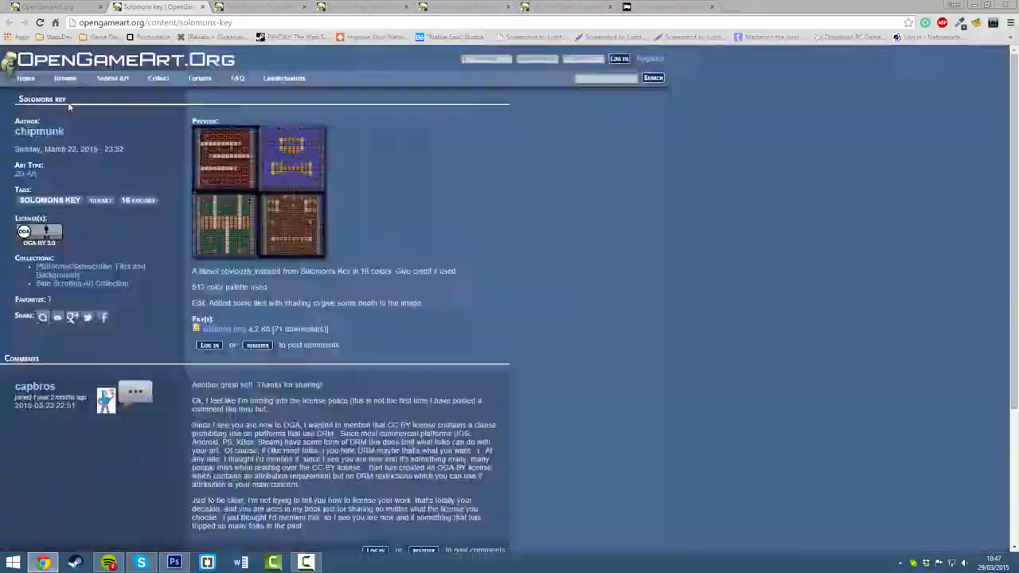
left_click(173, 562)
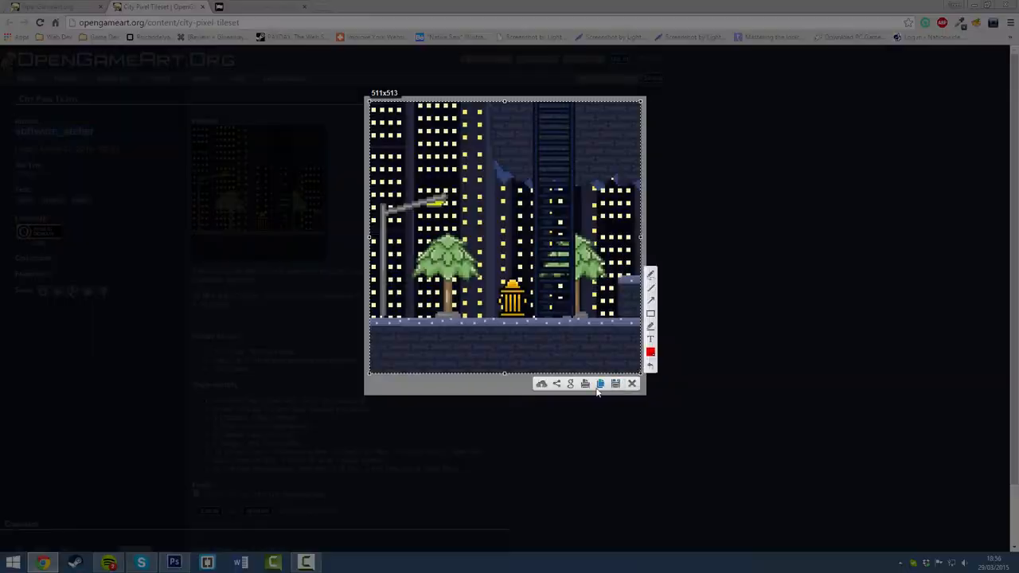
left_click(631, 383)
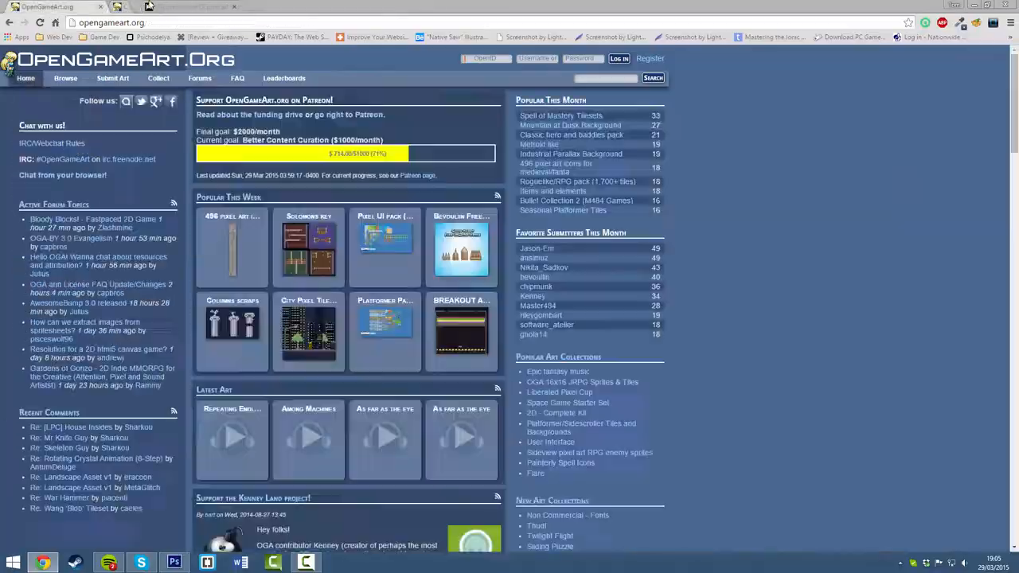
Check the bevouliin profile and Epic fantasy music collection, then return to the mockup.
left_click(174, 562)
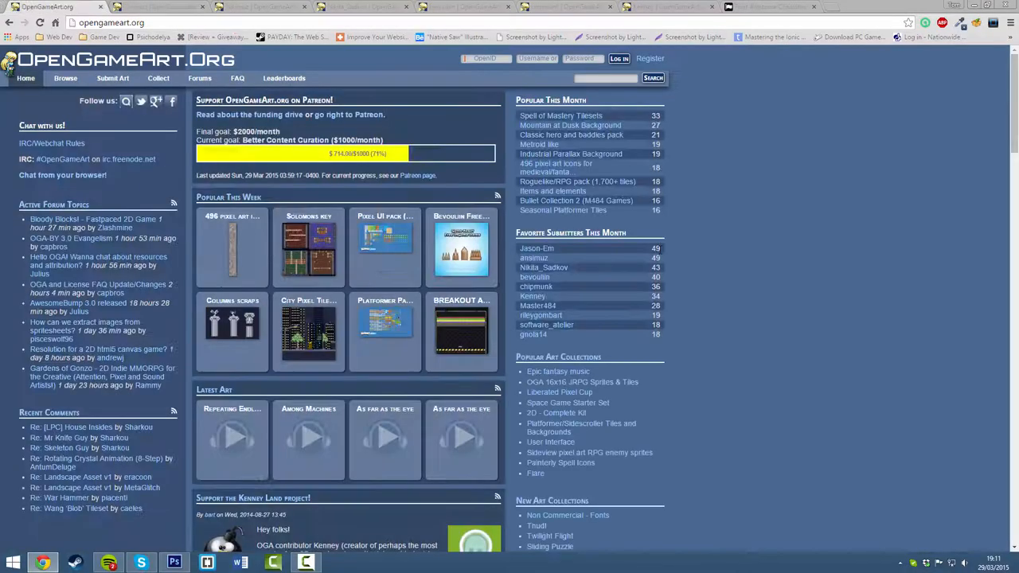
left_click(173, 562)
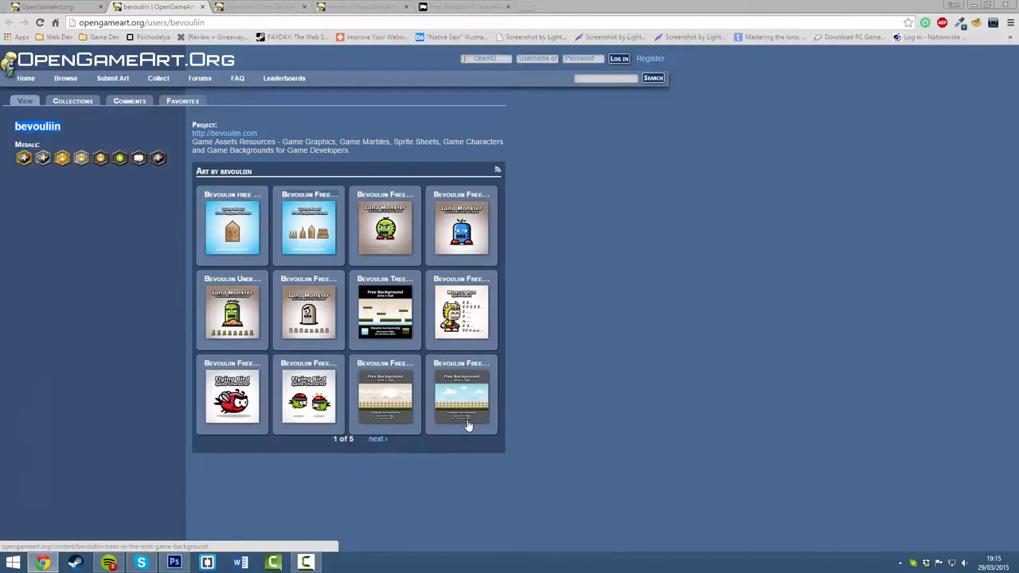
left_click(174, 563)
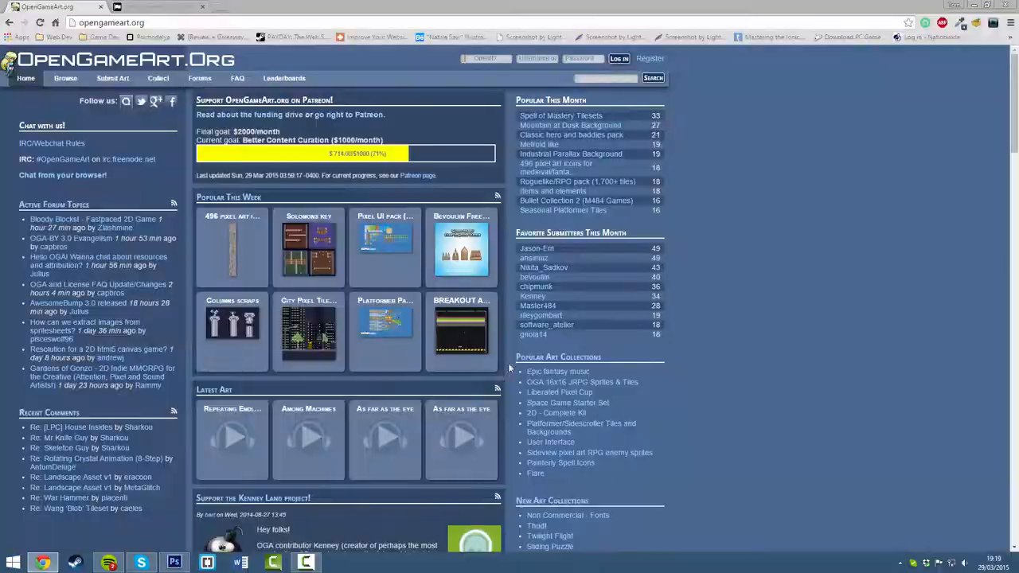
left_click(557, 371)
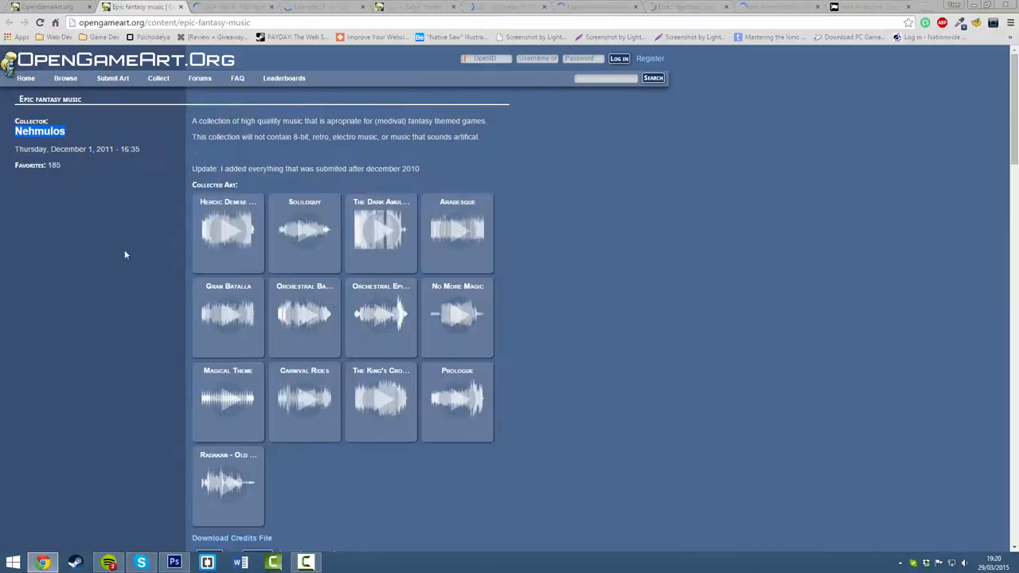
left_click(174, 562)
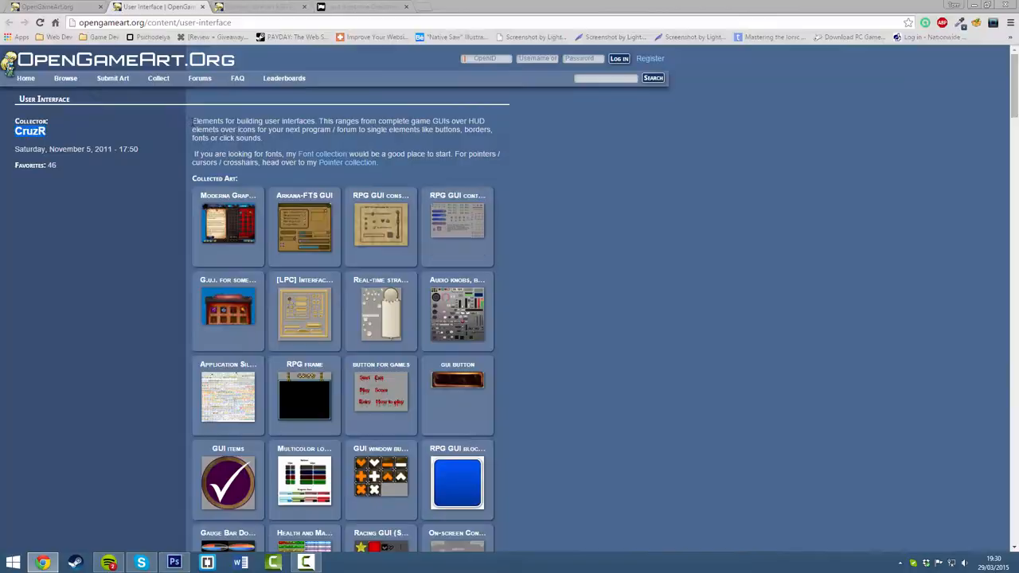
left_click(174, 562)
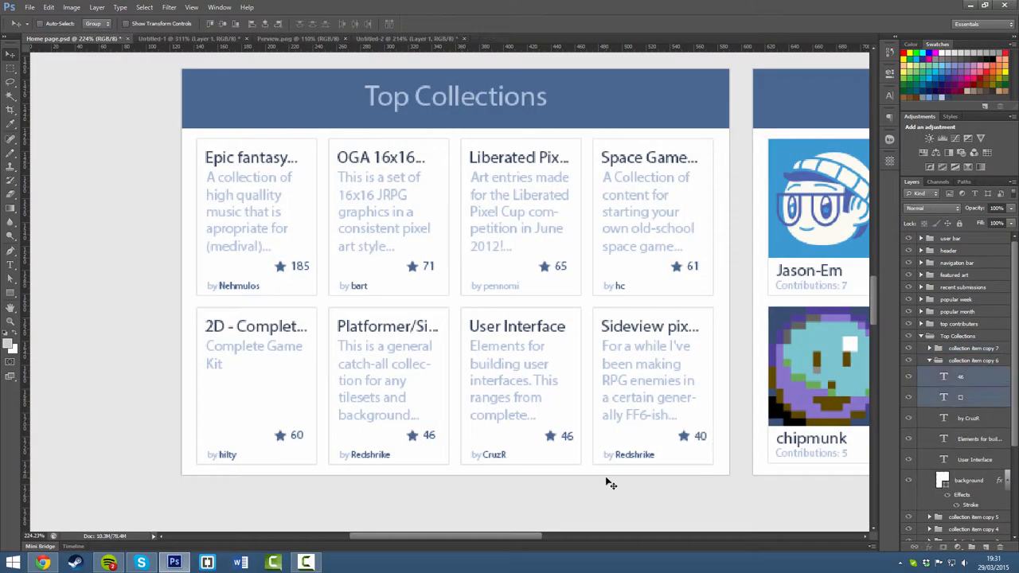